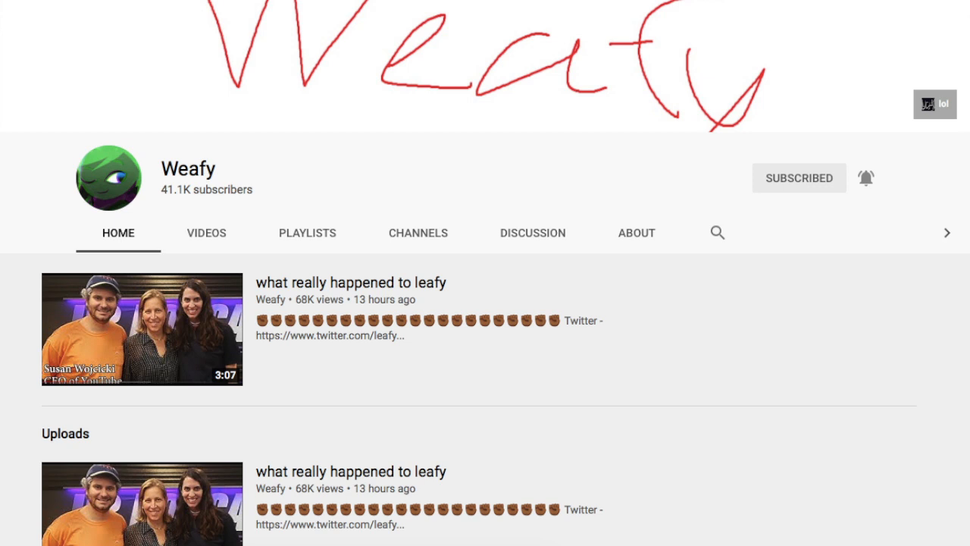
left_click(636, 233)
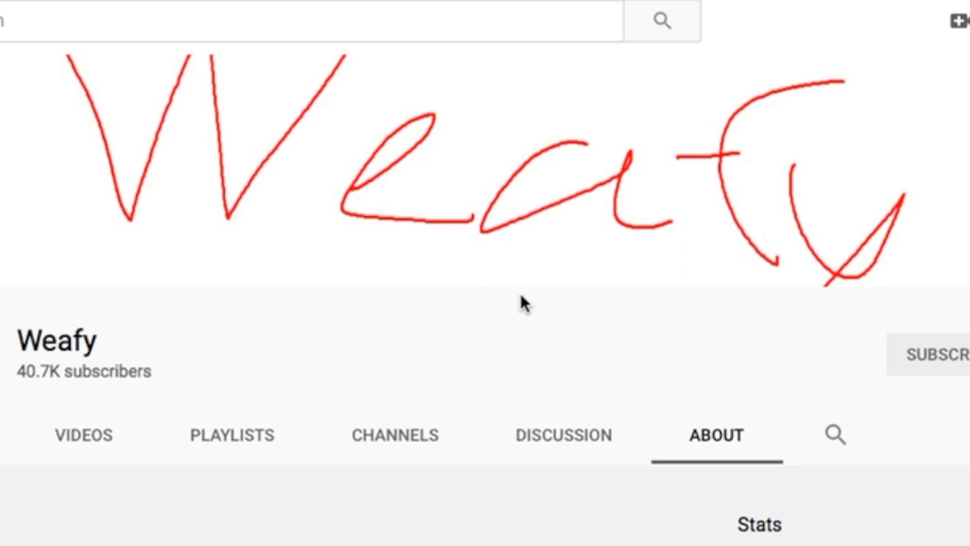
mouse_move(295, 326)
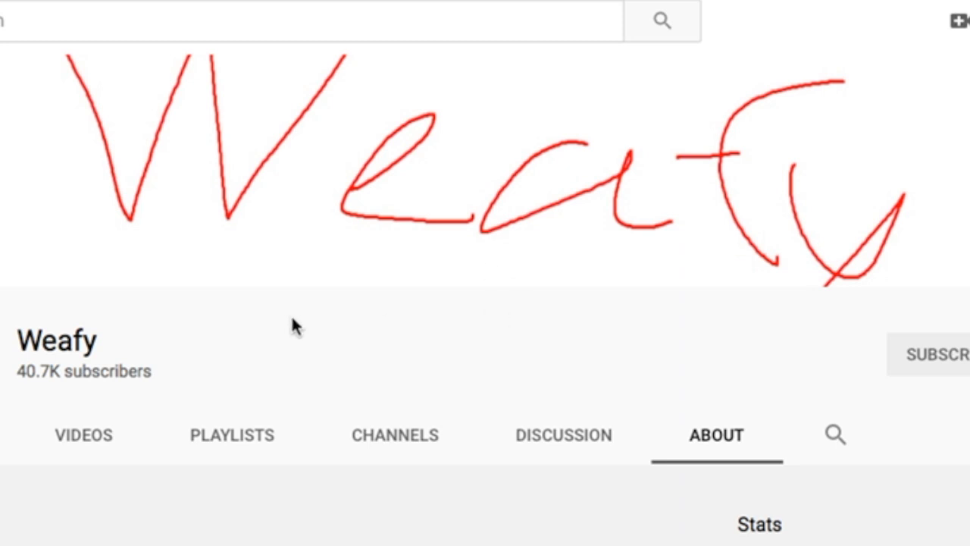
mouse_move(8, 106)
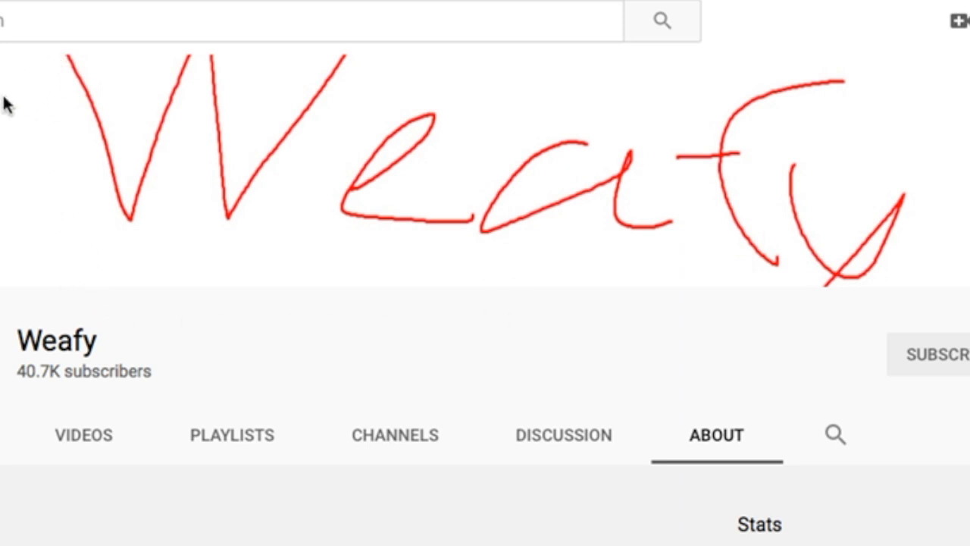
mouse_move(772, 327)
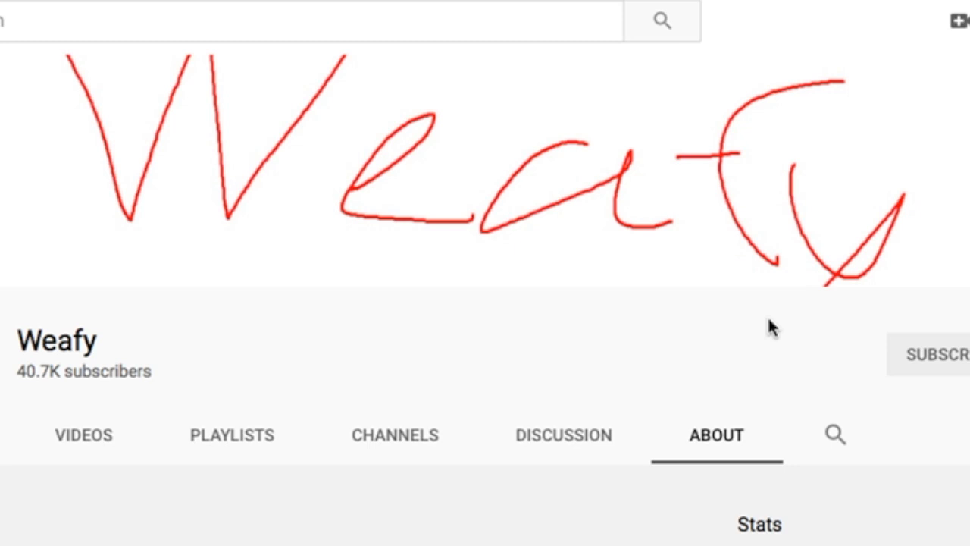